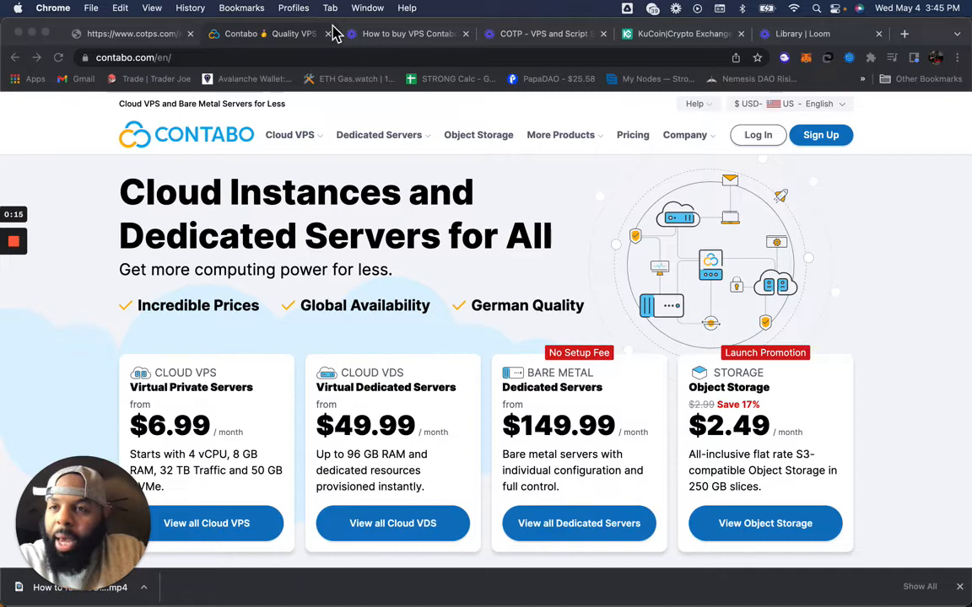
Step: Go from the homepage to the Cloud VPS page and scroll to the S, M, L, XL plan cards
scroll(down, 3)
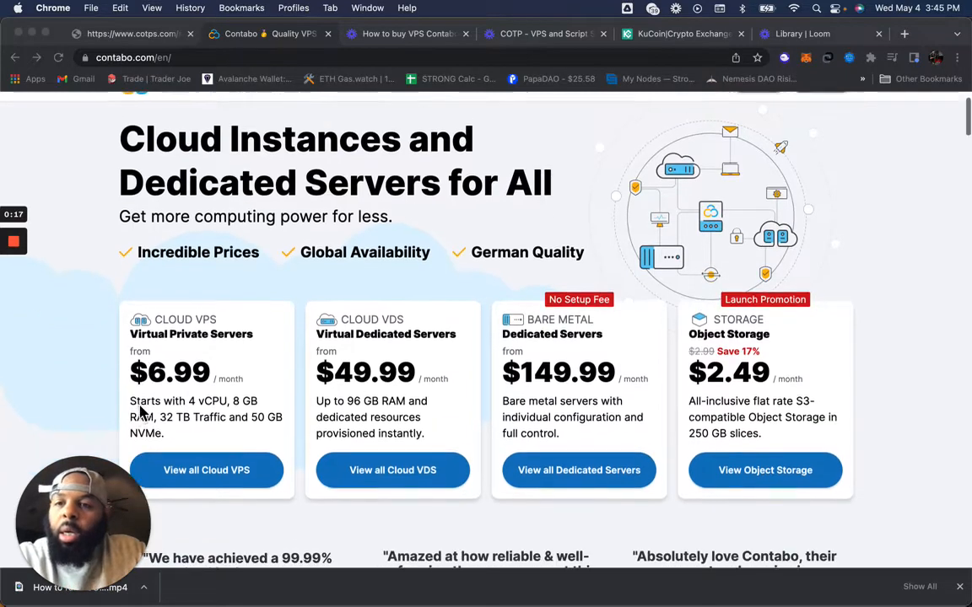
scroll(down, 3)
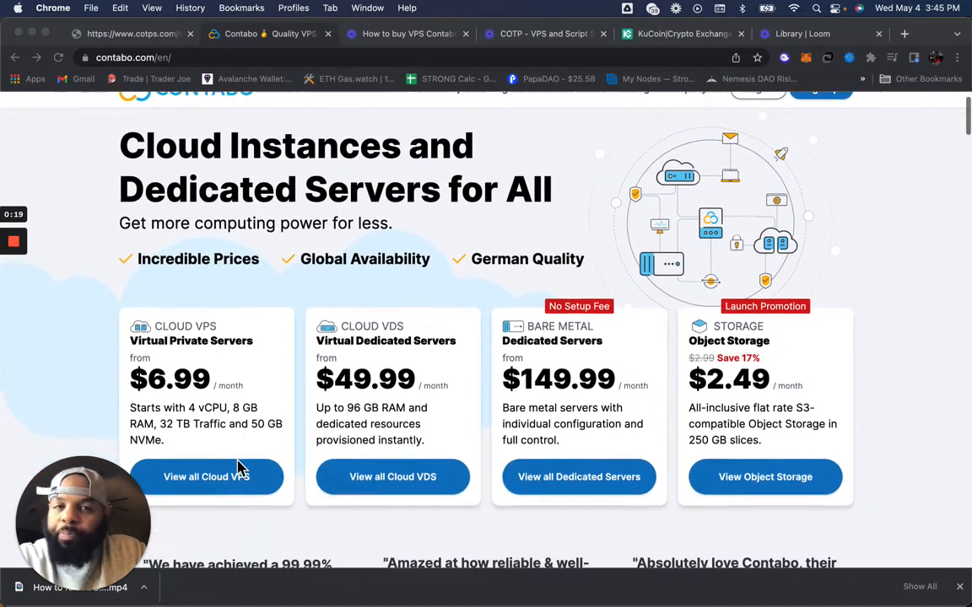
scroll(down, 3)
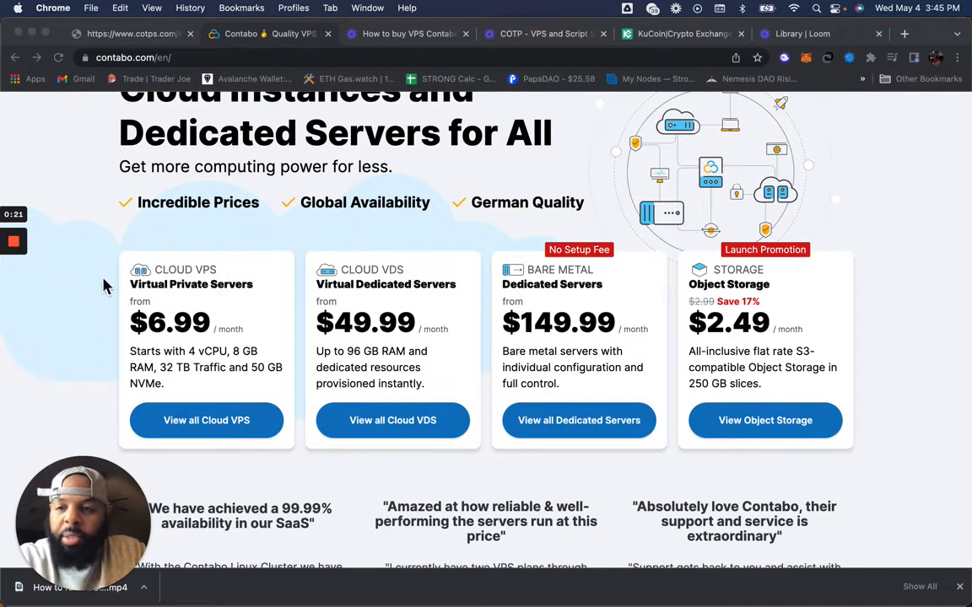
mouse_move(232, 283)
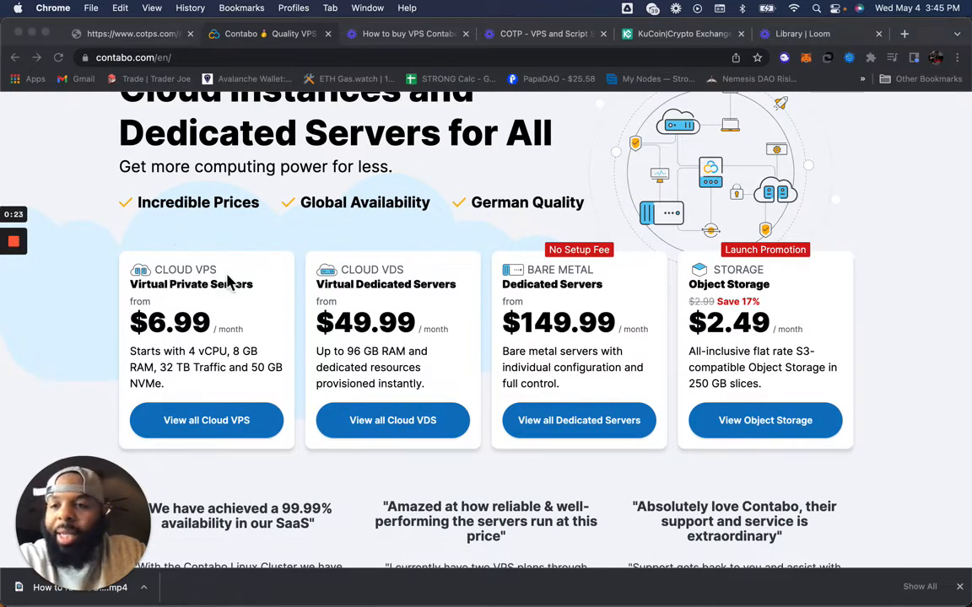
mouse_move(142, 359)
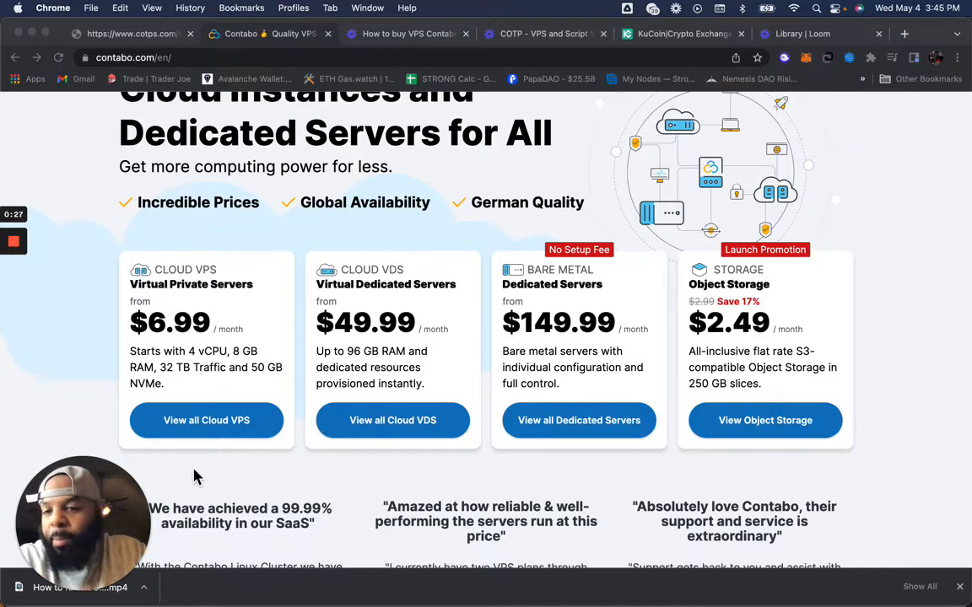
mouse_move(197, 439)
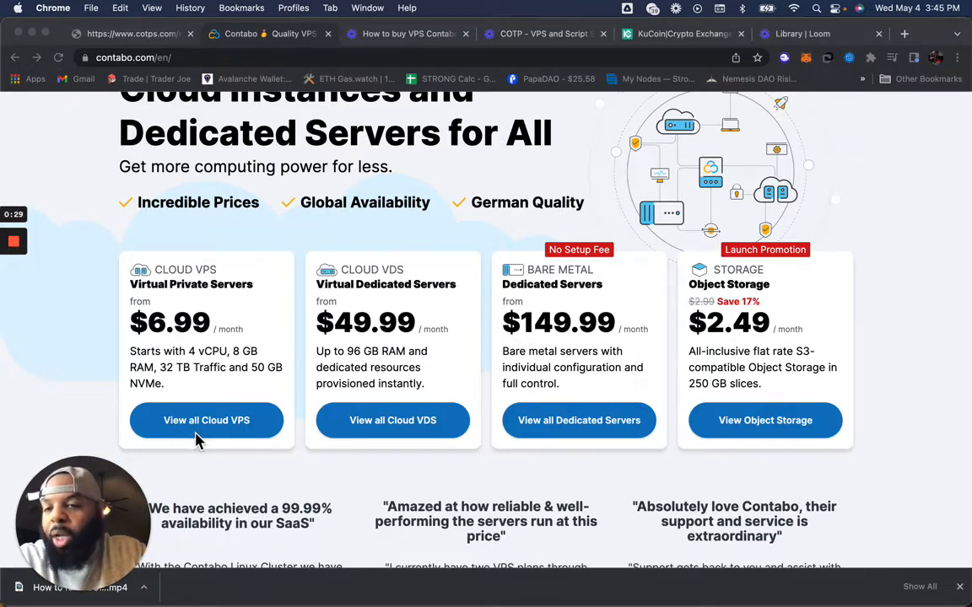
click(206, 420)
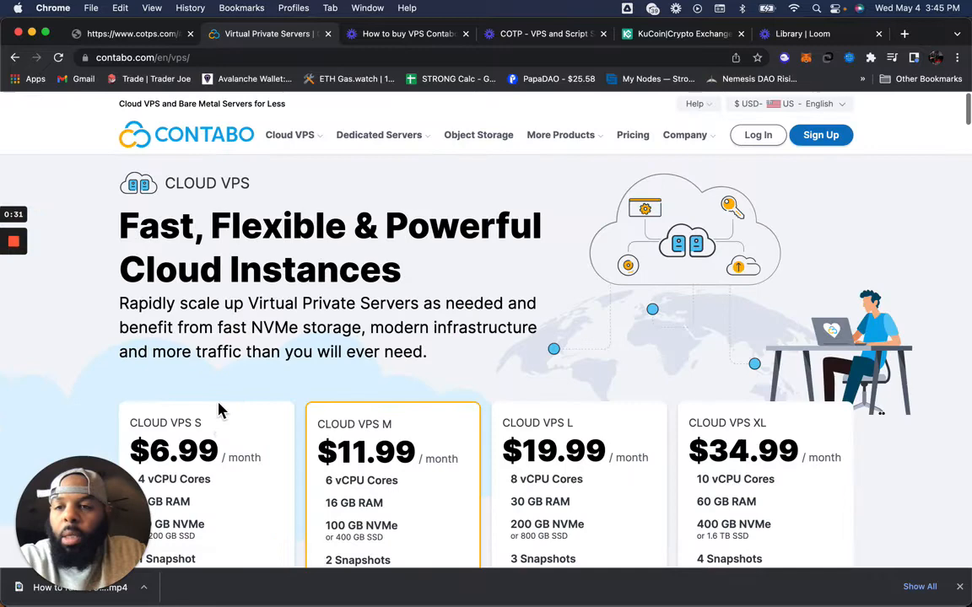
scroll(down, 3)
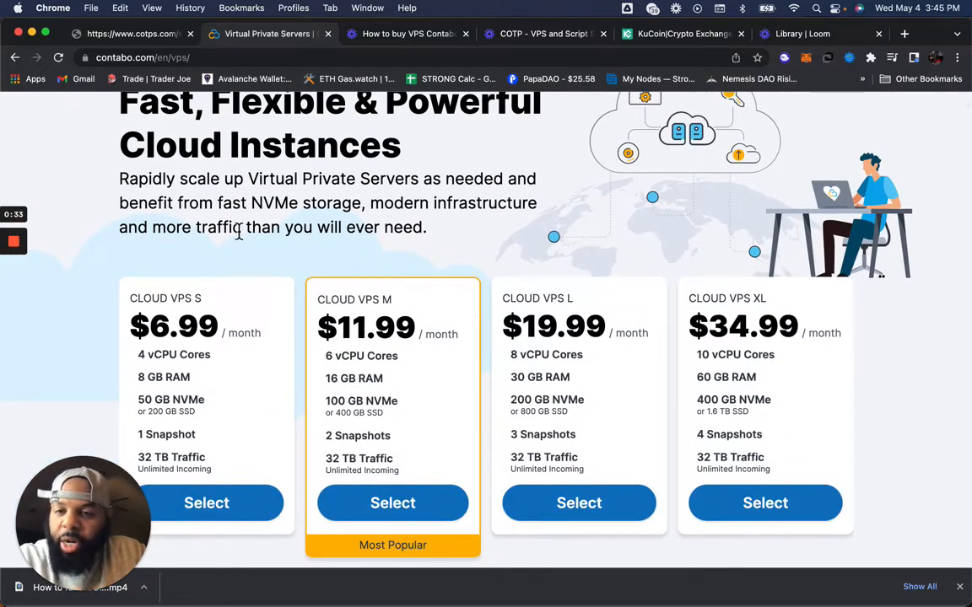
scroll(down, 3)
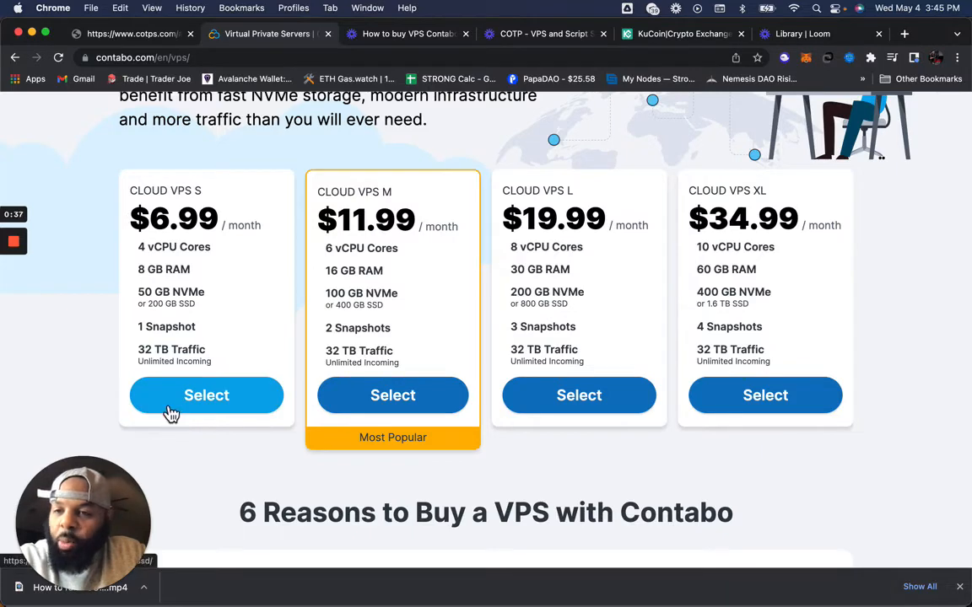
Step: Select the Cloud VPS S plan and review its 1 Month term and United States (East) region
click(206, 394)
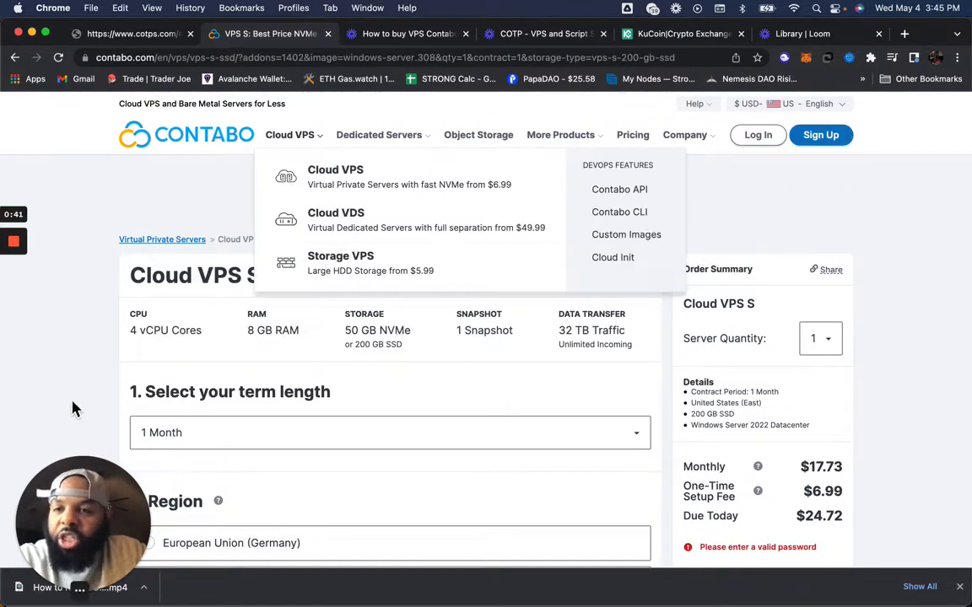
mouse_move(378, 135)
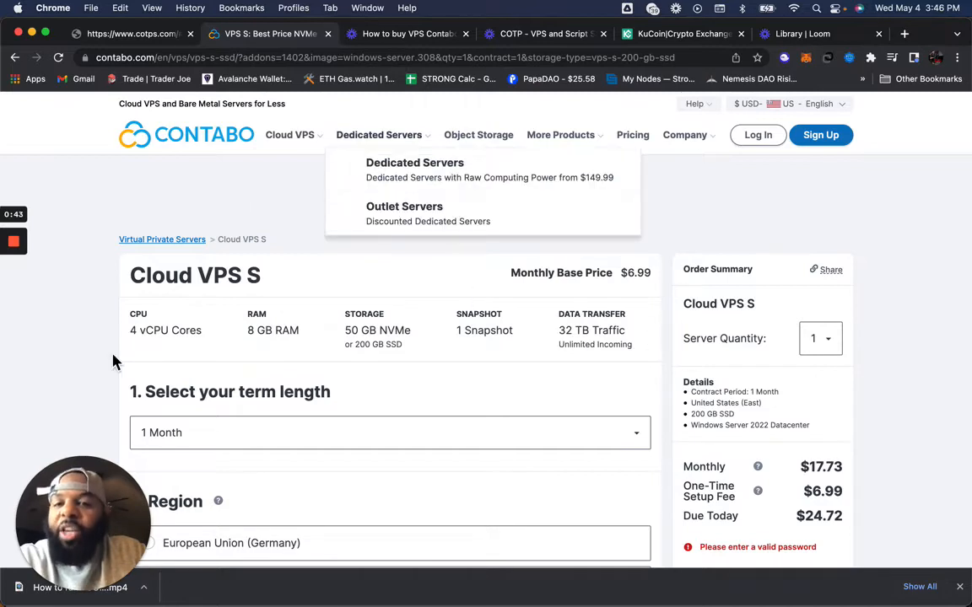
scroll(down, 3)
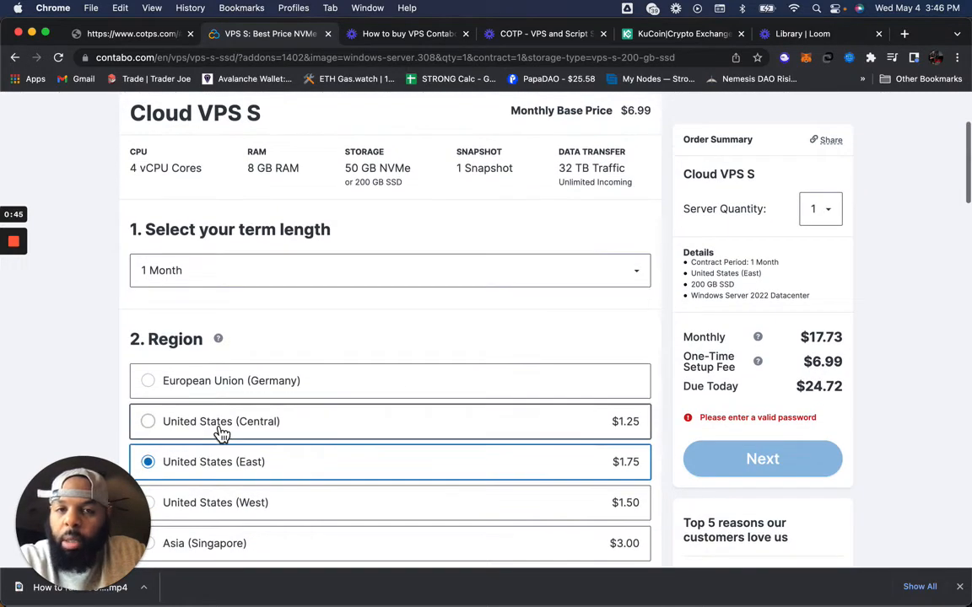
scroll(down, 3)
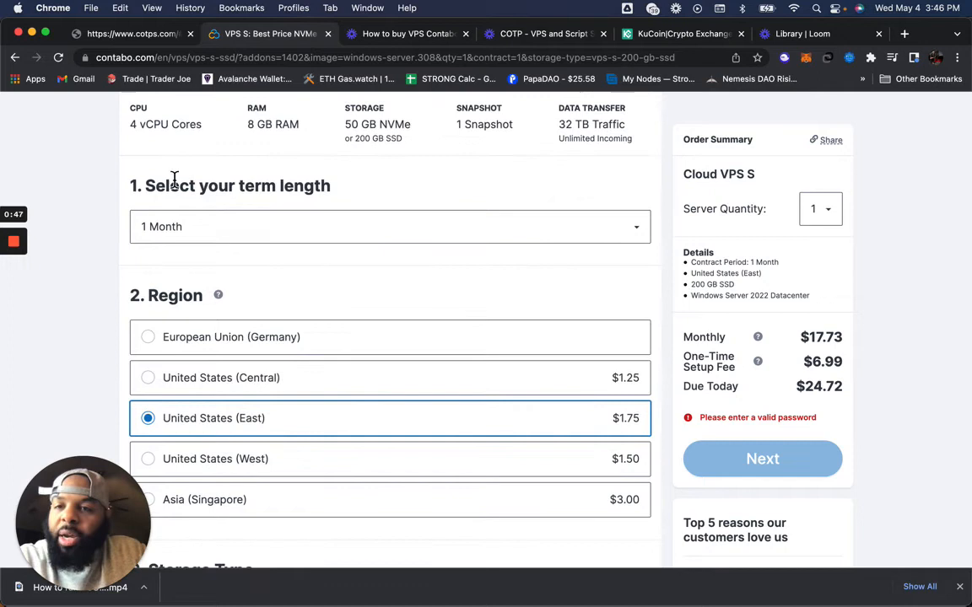
scroll(down, 3)
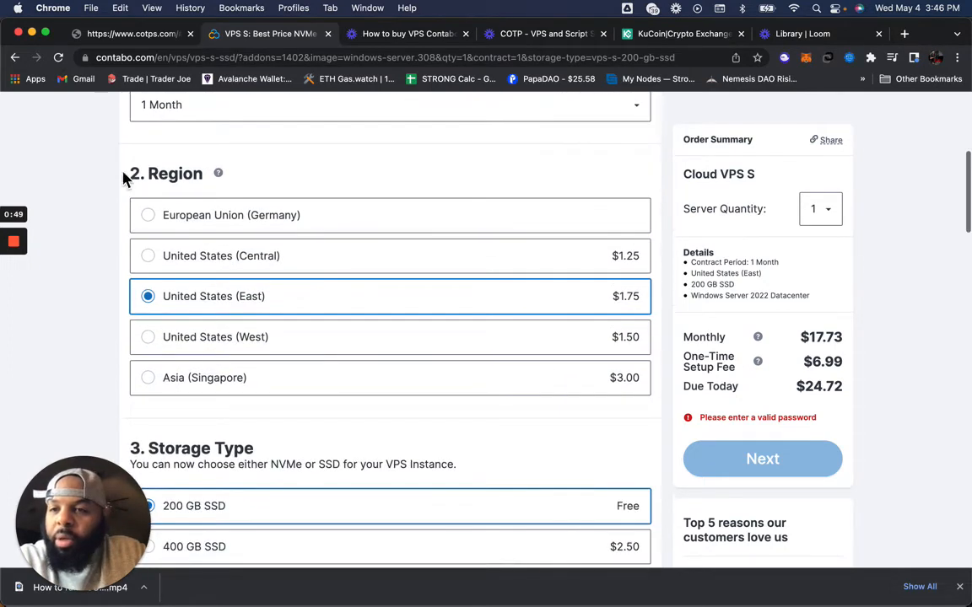
mouse_move(235, 308)
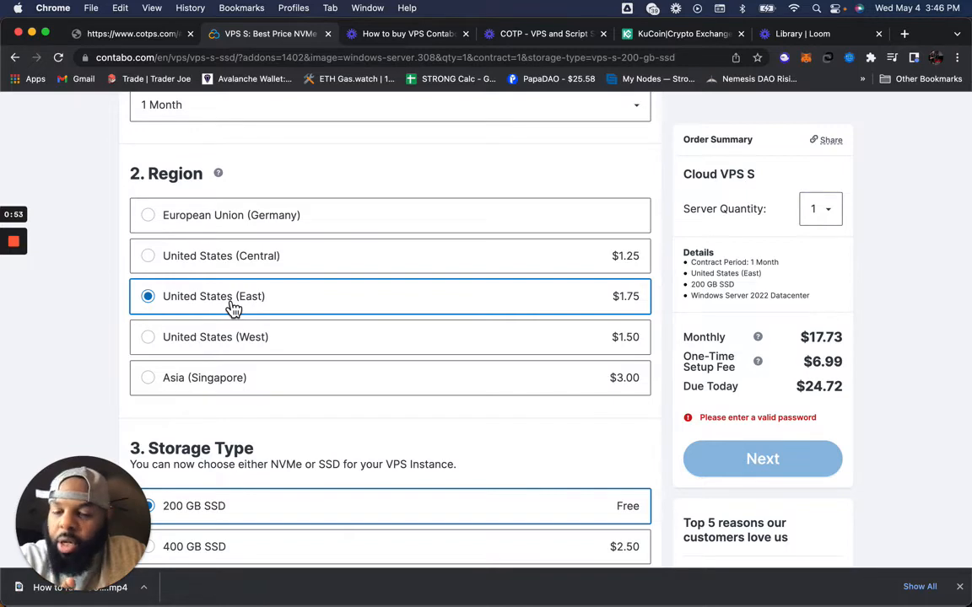
scroll(down, 3)
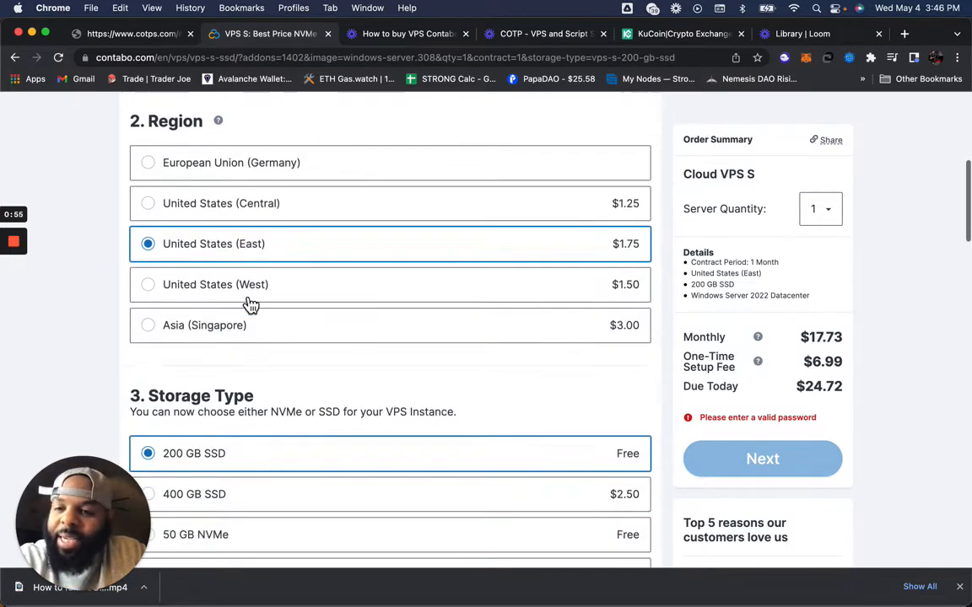
scroll(down, 3)
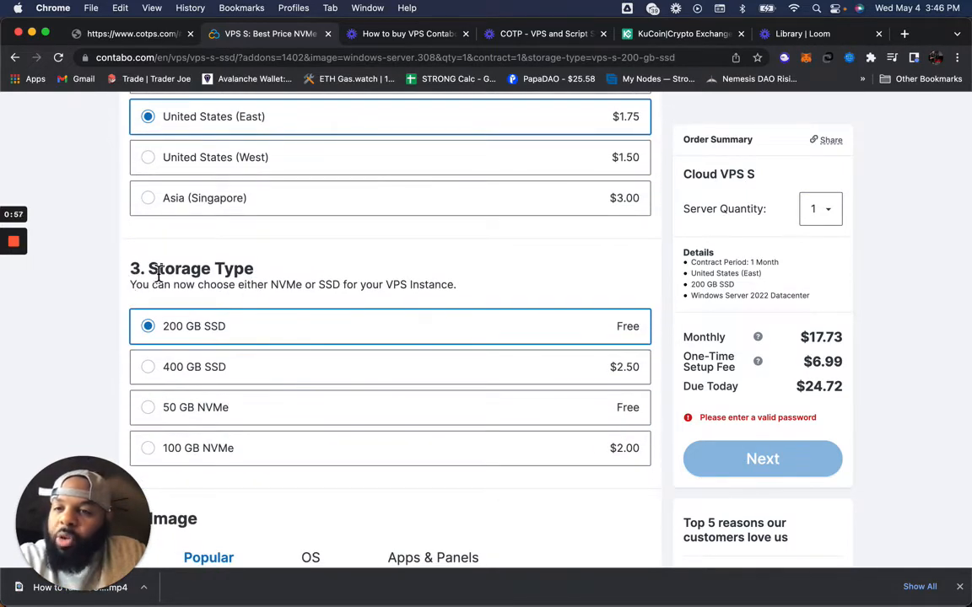
scroll(down, 3)
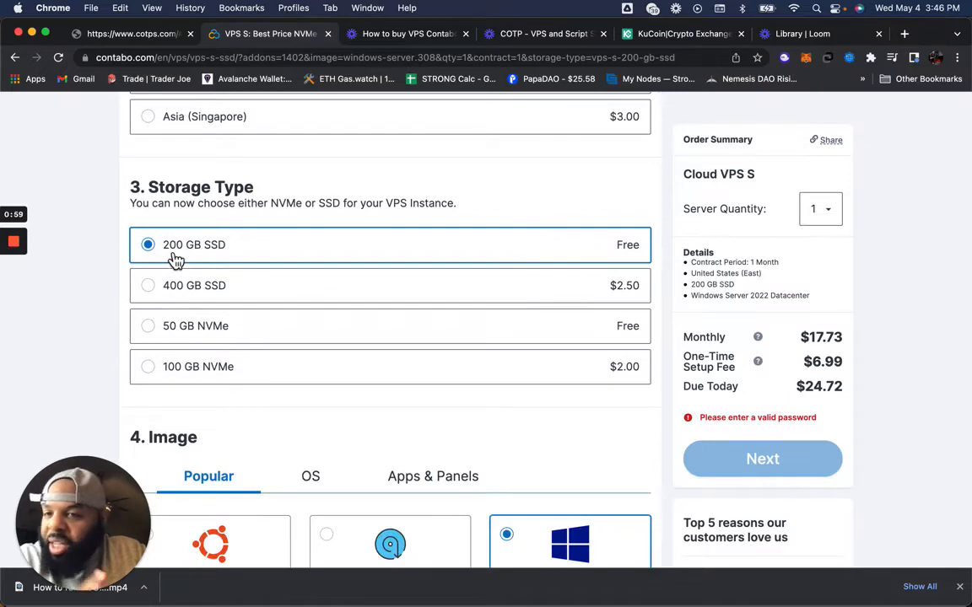
scroll(down, 3)
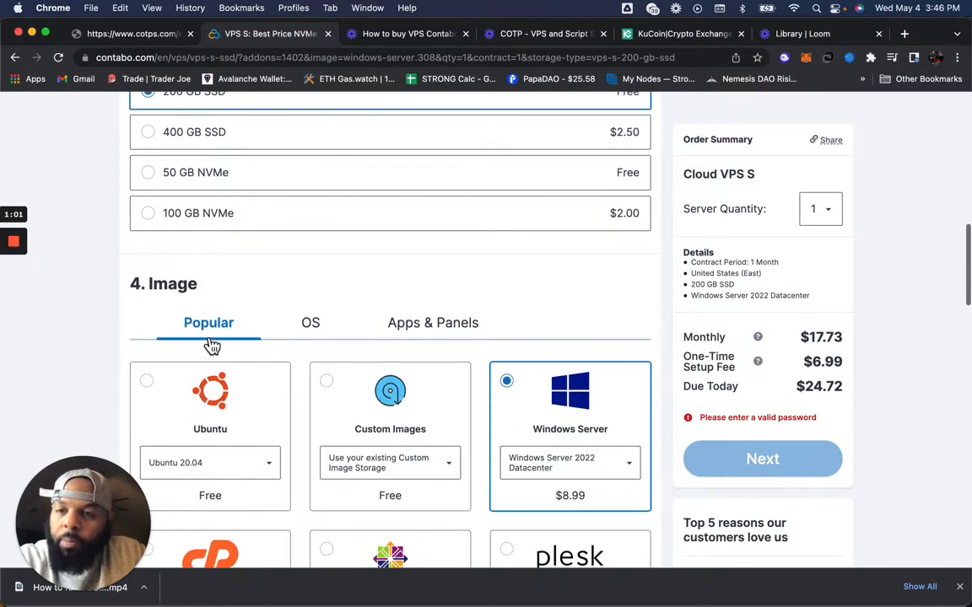
scroll(down, 3)
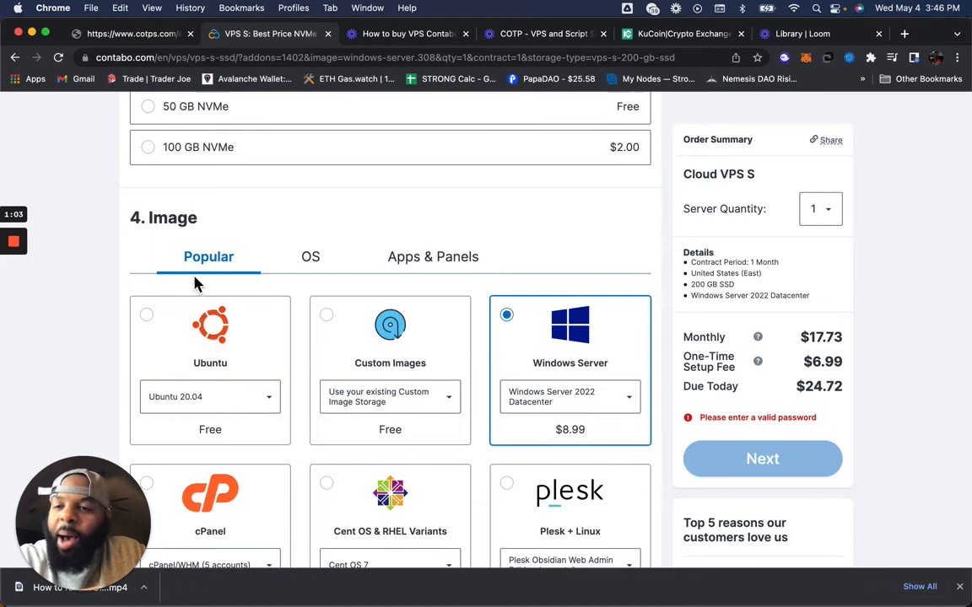
mouse_move(594, 413)
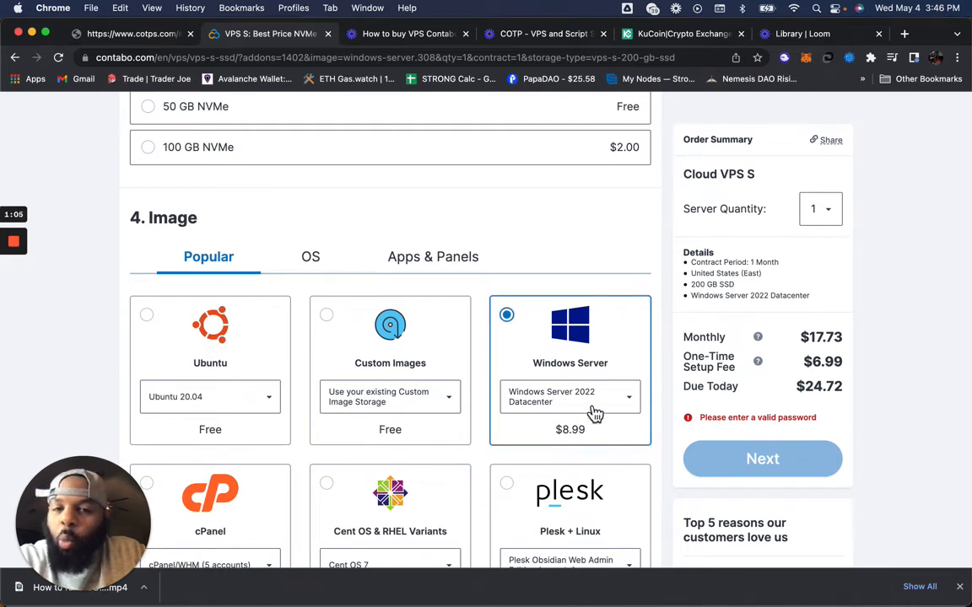
scroll(down, 3)
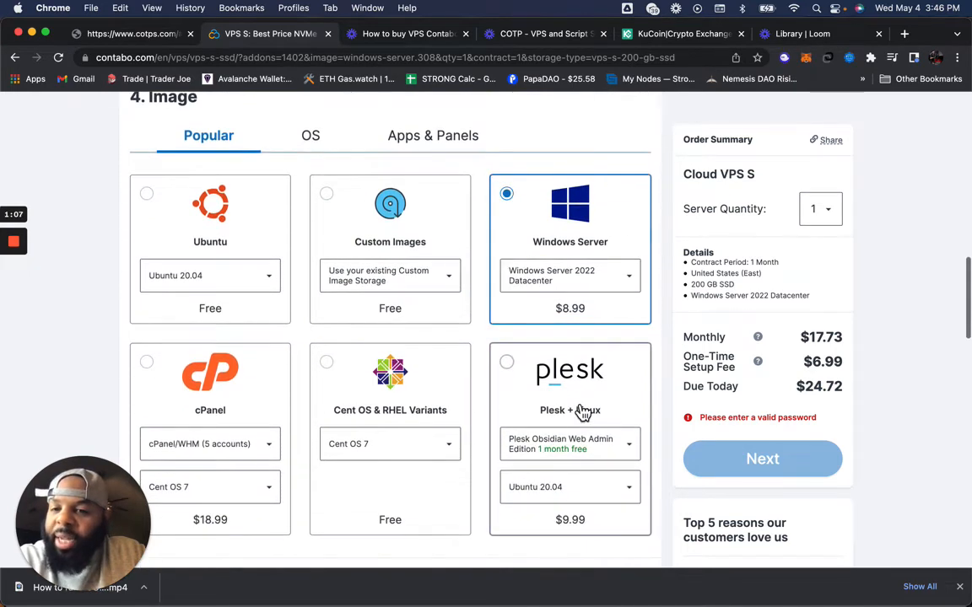
scroll(down, 3)
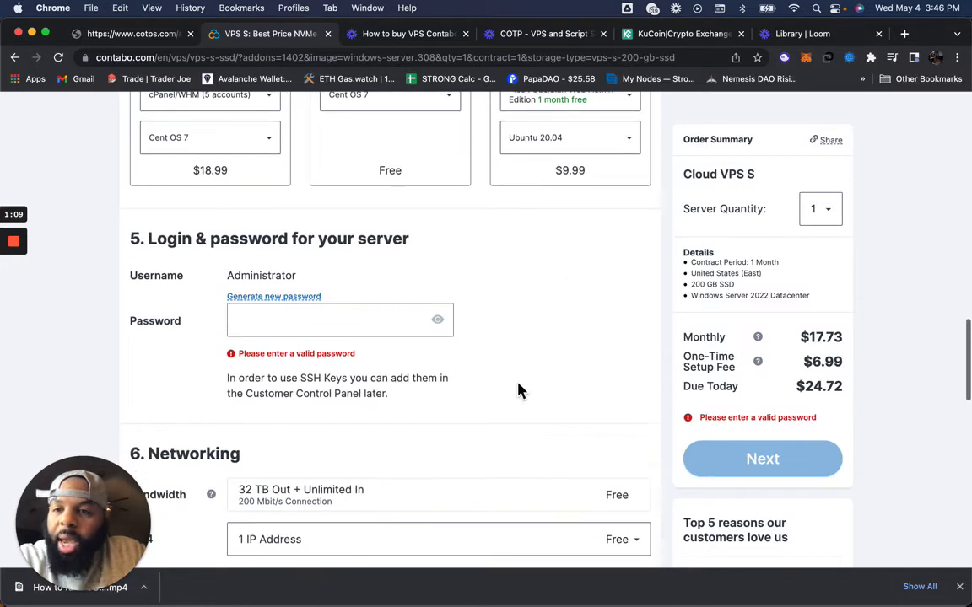
scroll(down, 3)
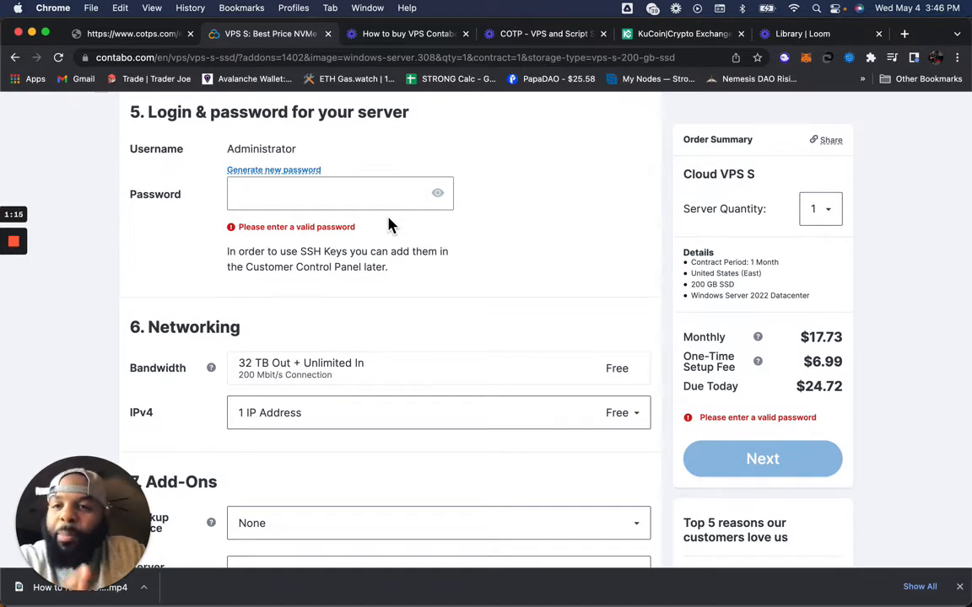
mouse_move(367, 220)
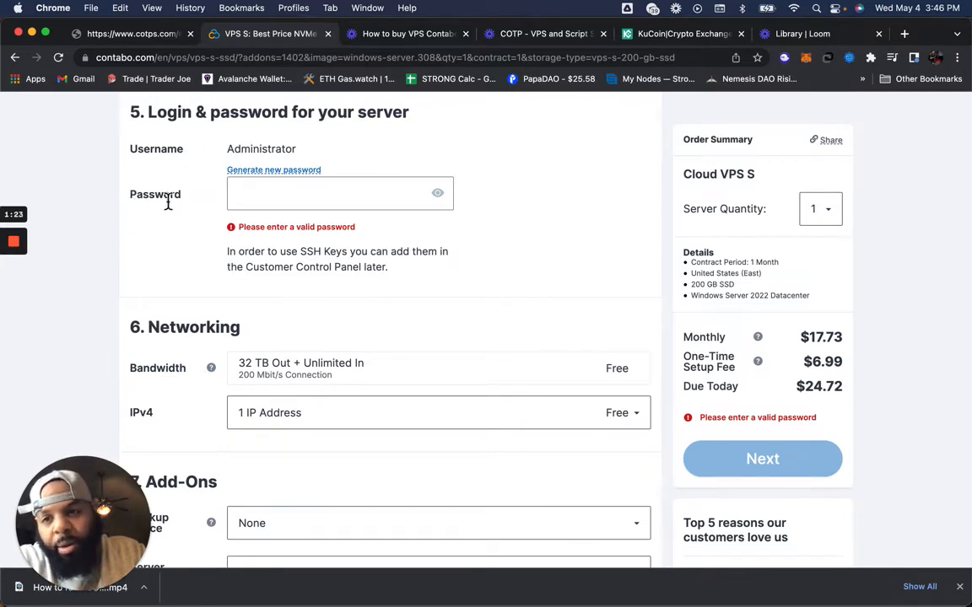
click(337, 194)
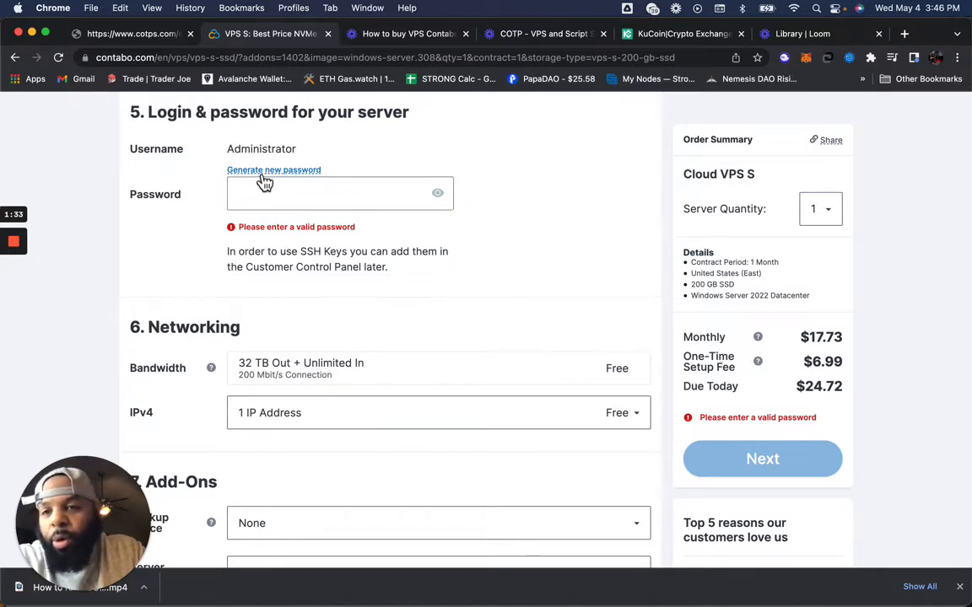
click(273, 170)
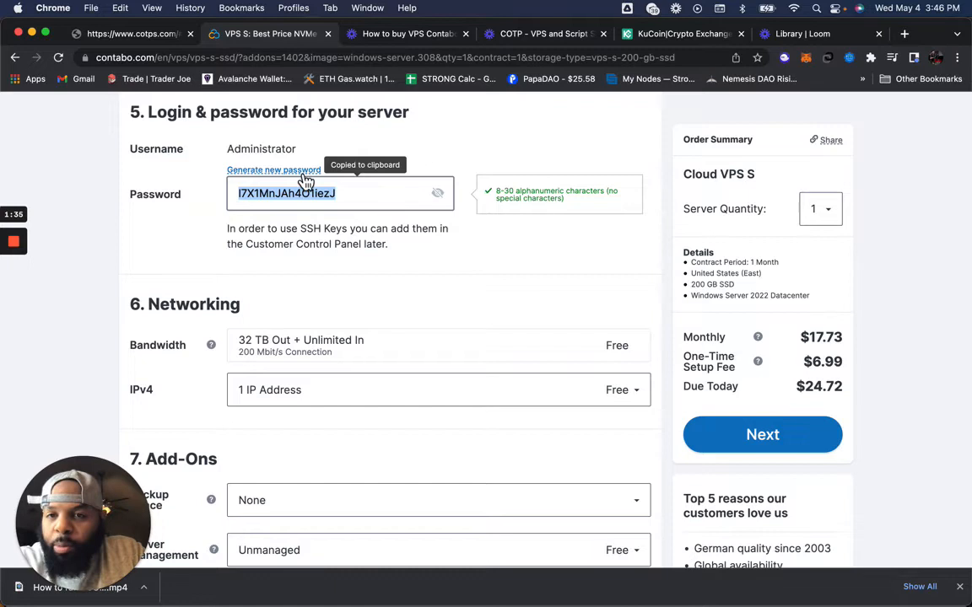
mouse_move(319, 229)
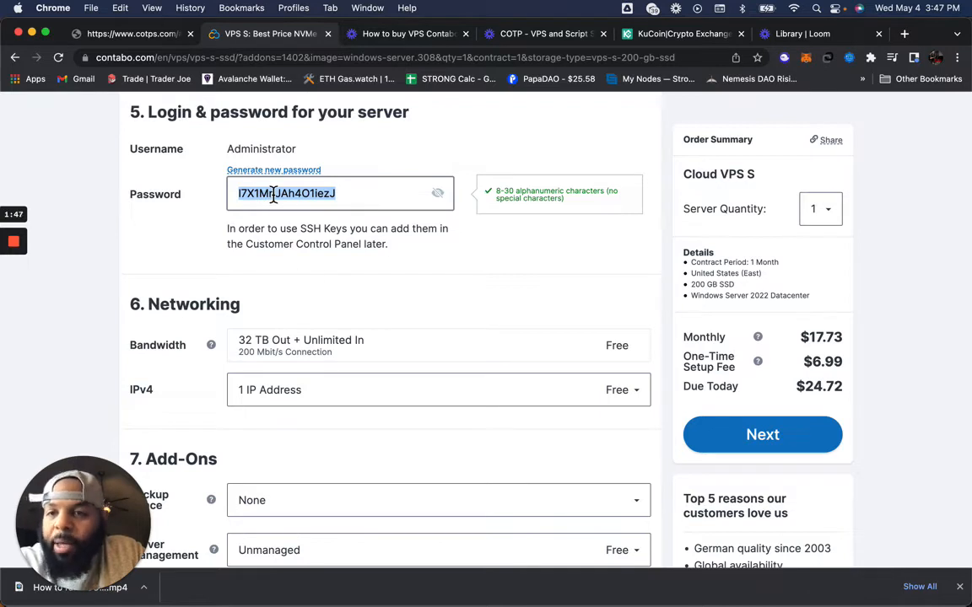
scroll(down, 3)
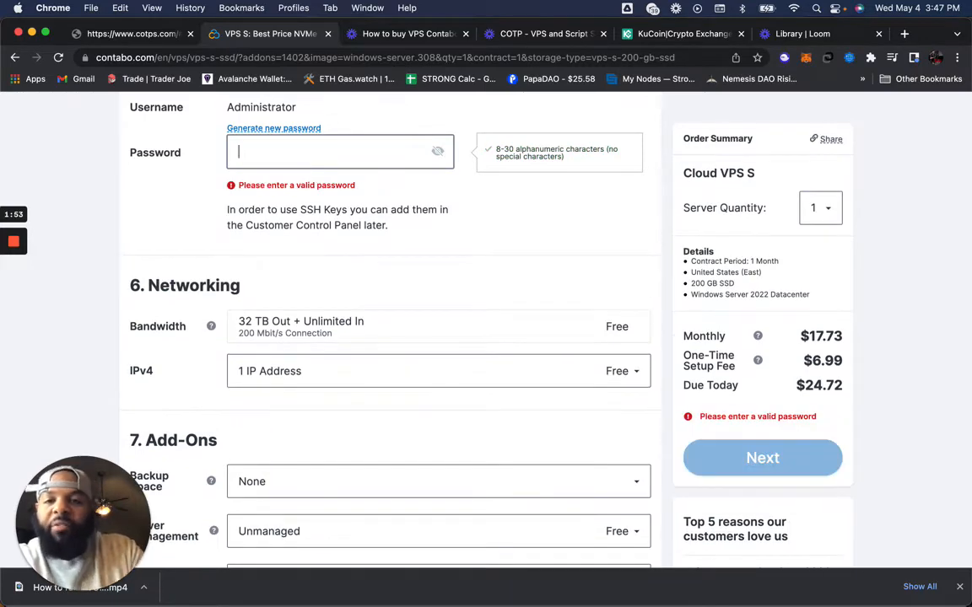
Step: Review the server configuration and generate a new random admin password
scroll(down, 3)
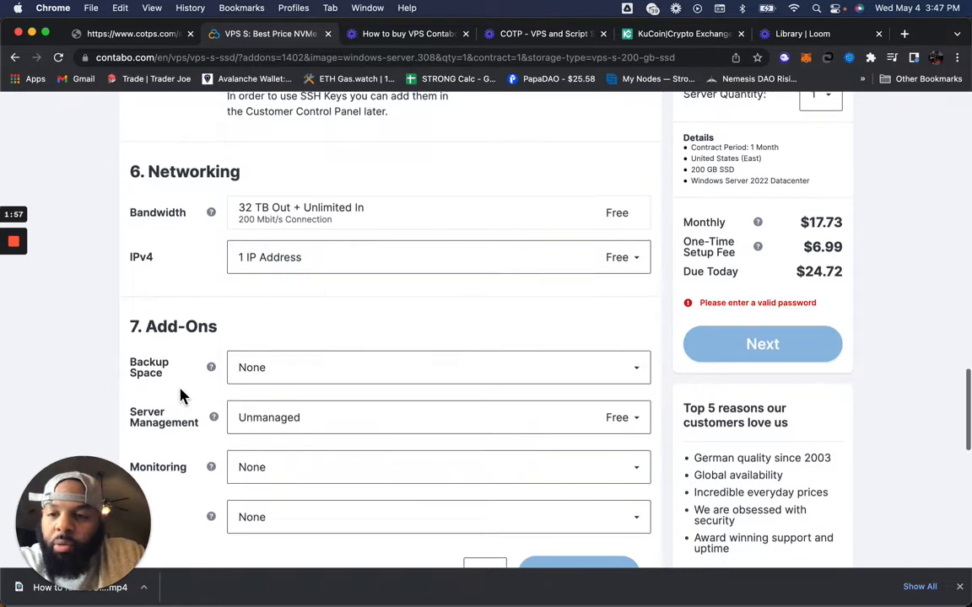
scroll(down, 3)
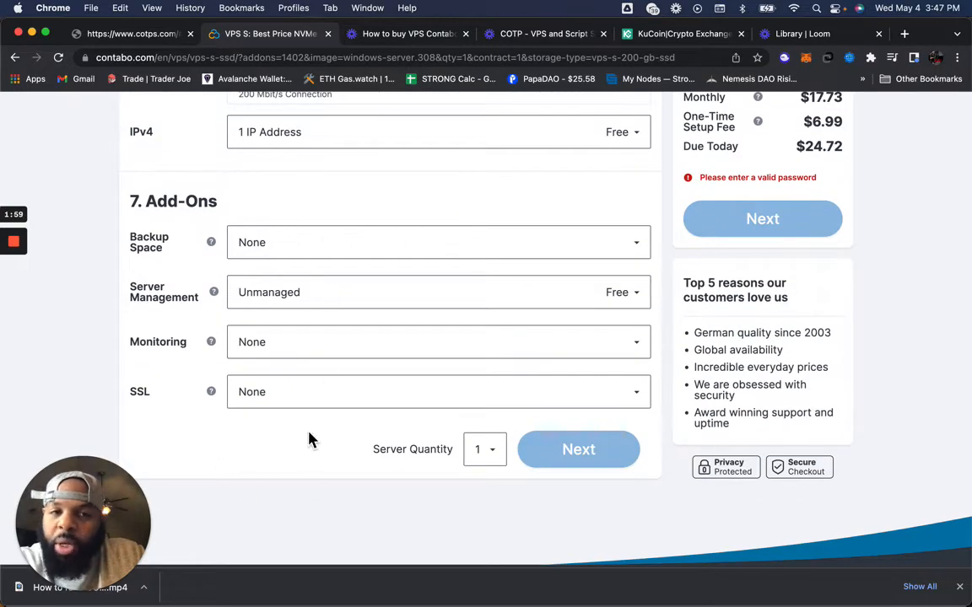
scroll(up, 3)
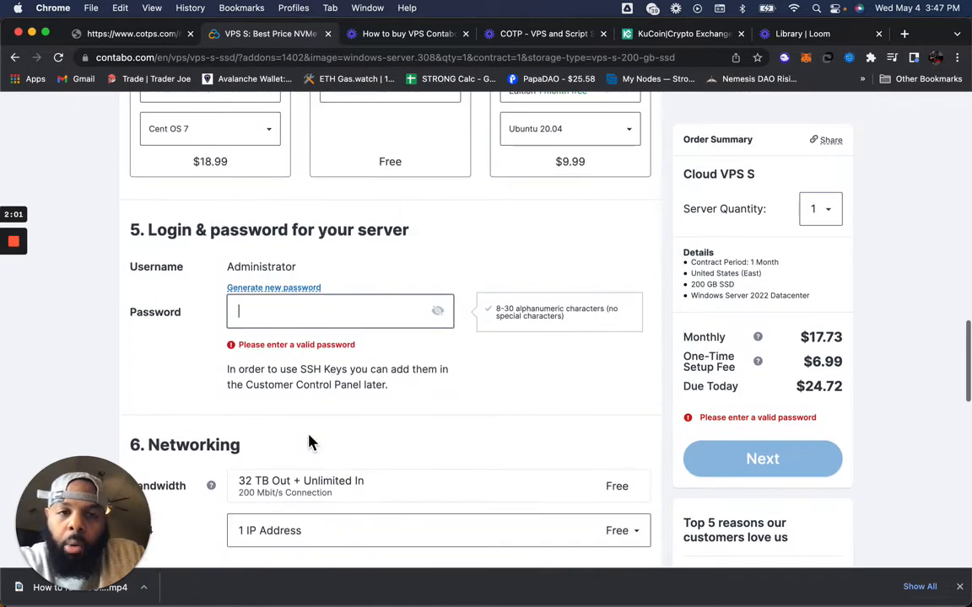
scroll(down, 3)
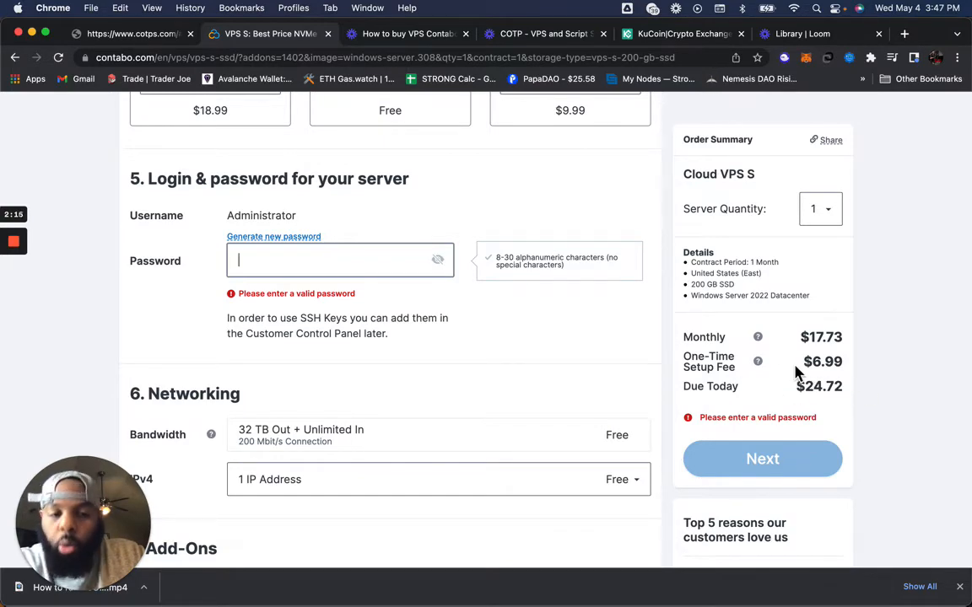
scroll(down, 3)
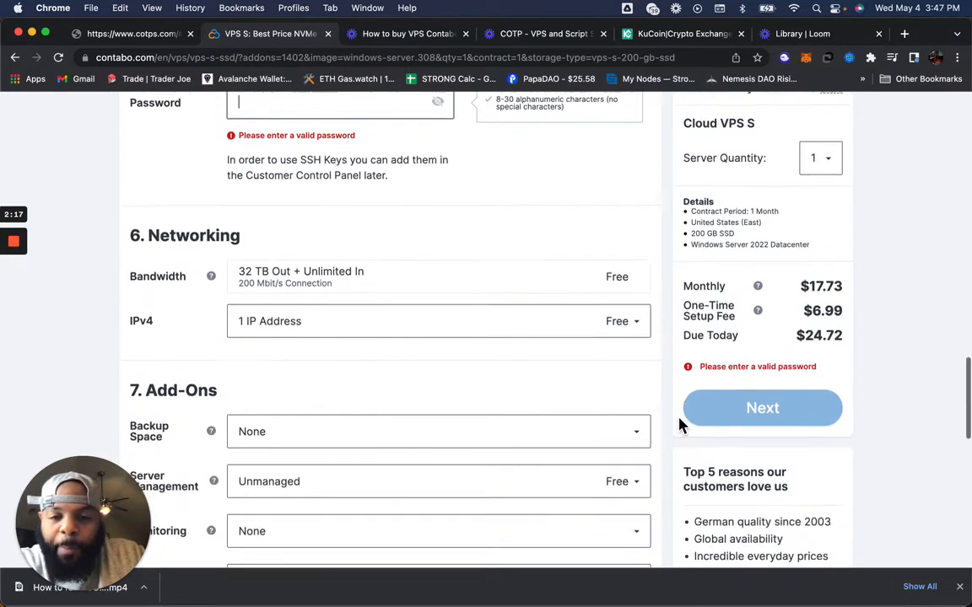
scroll(down, 3)
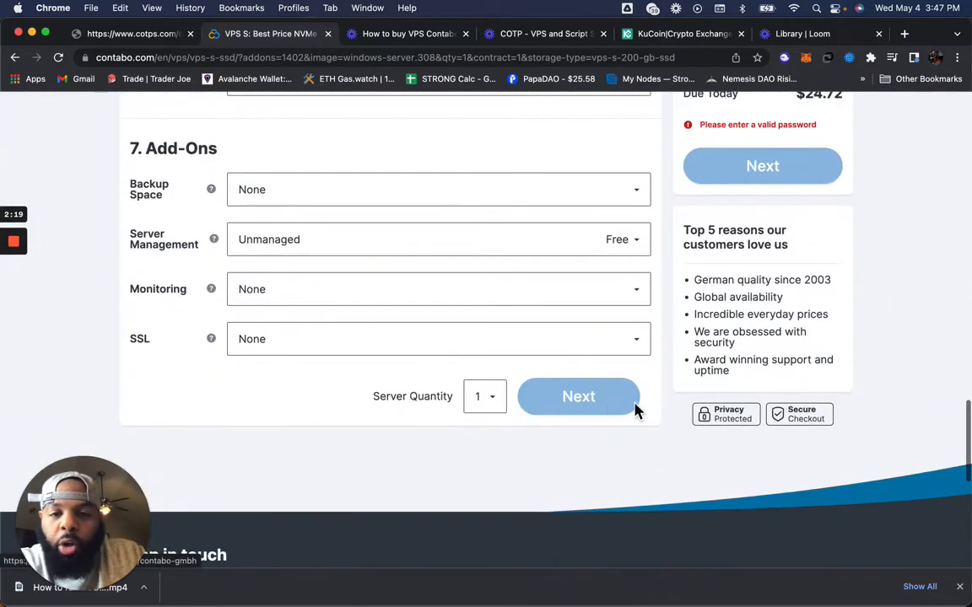
scroll(up, 3)
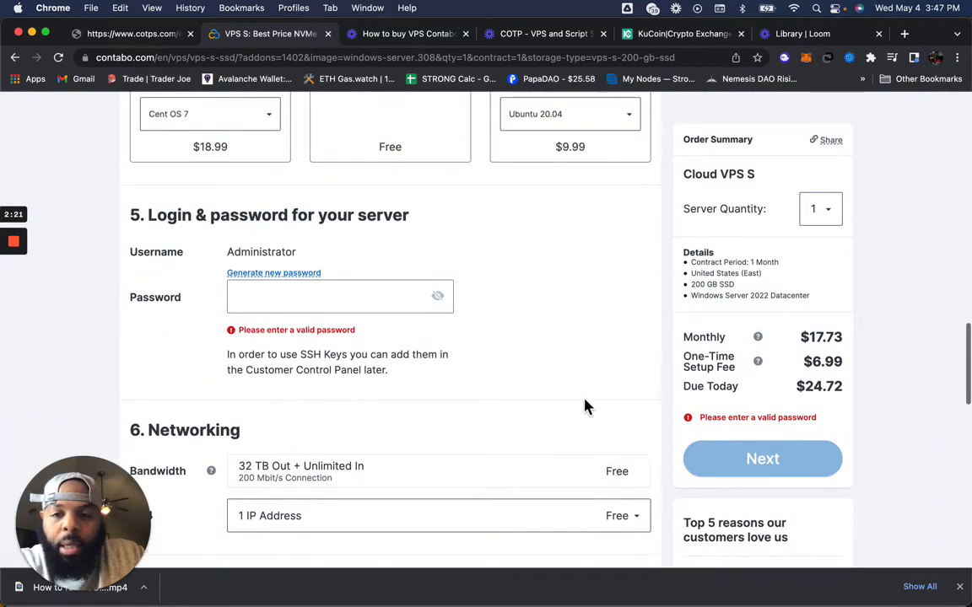
click(274, 272)
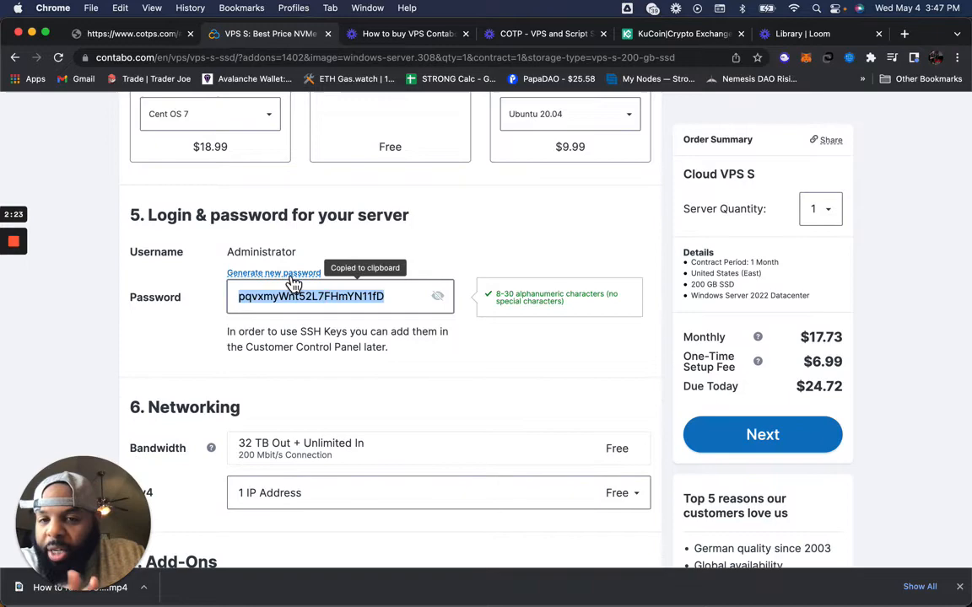
Step: Proceed with Next to the Customer Data registration step of checkout
scroll(down, 3)
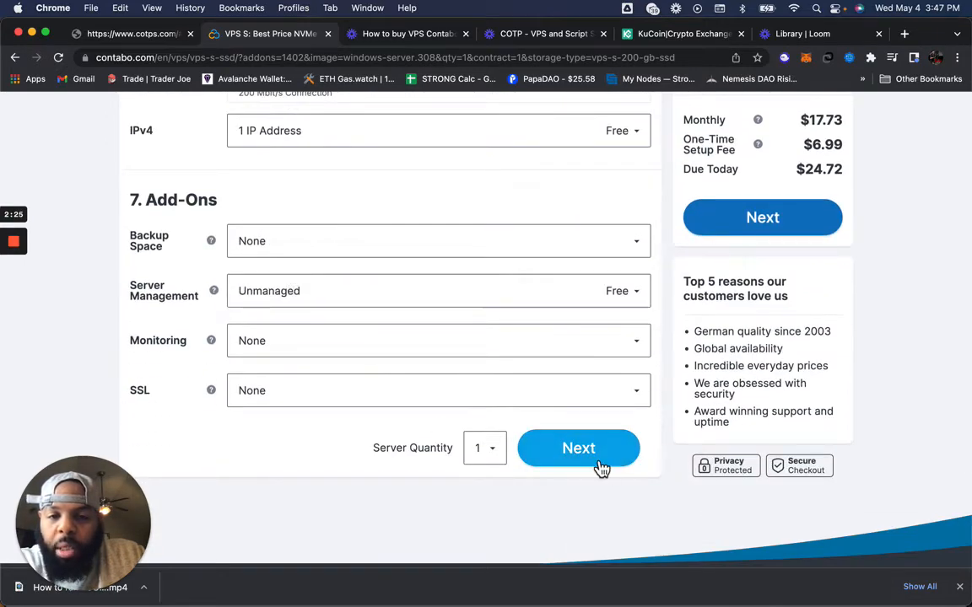
click(577, 447)
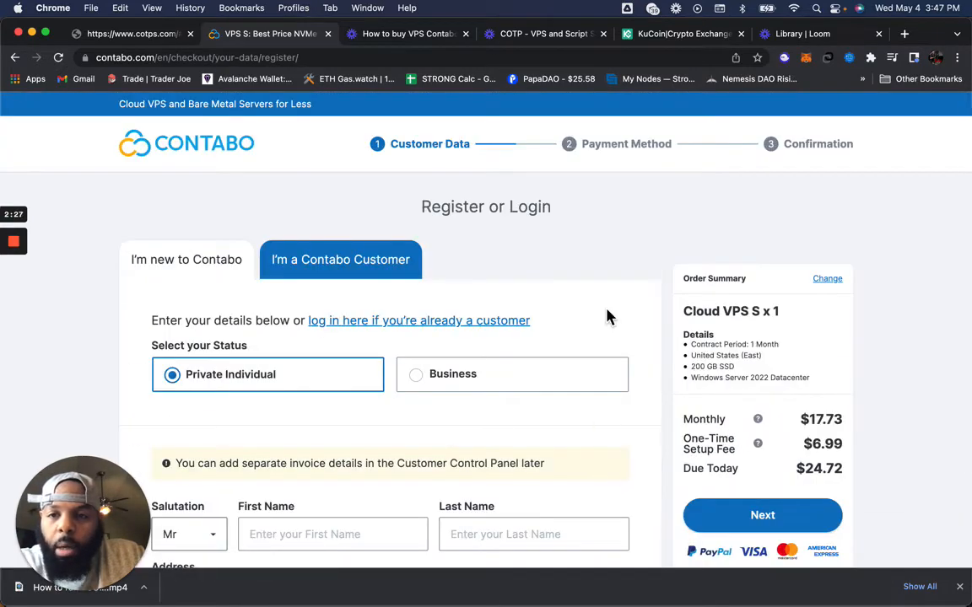
scroll(down, 3)
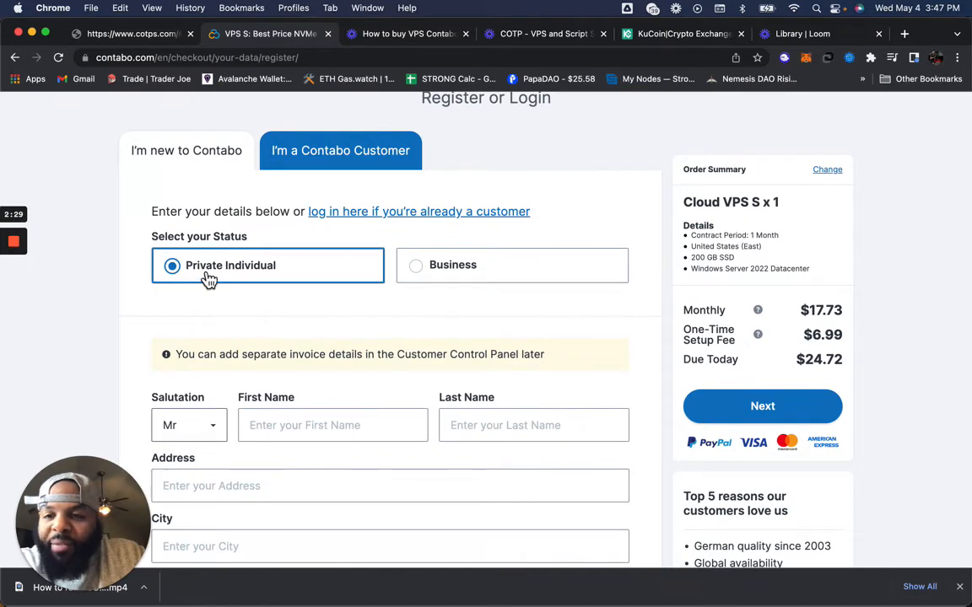
scroll(down, 3)
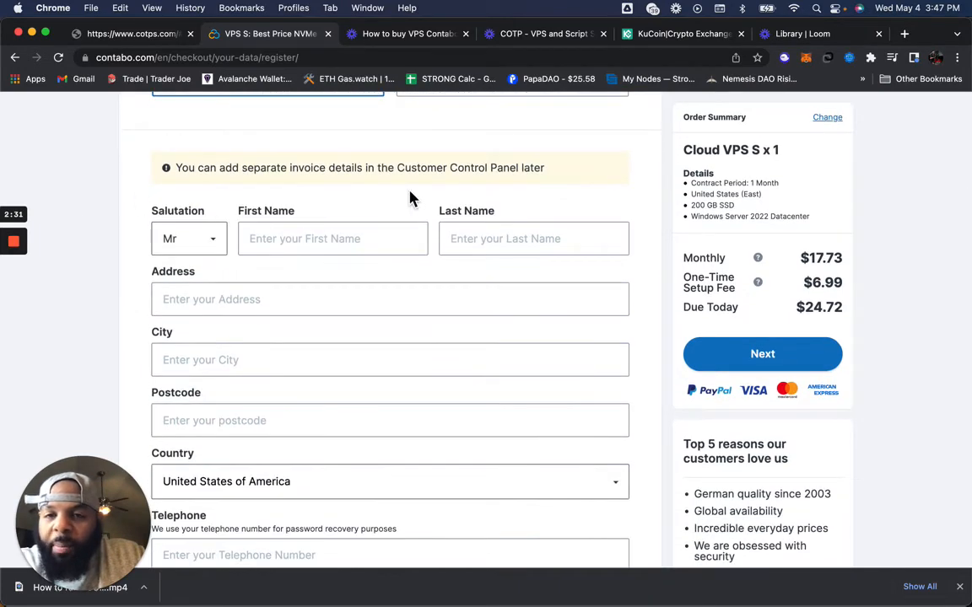
scroll(down, 3)
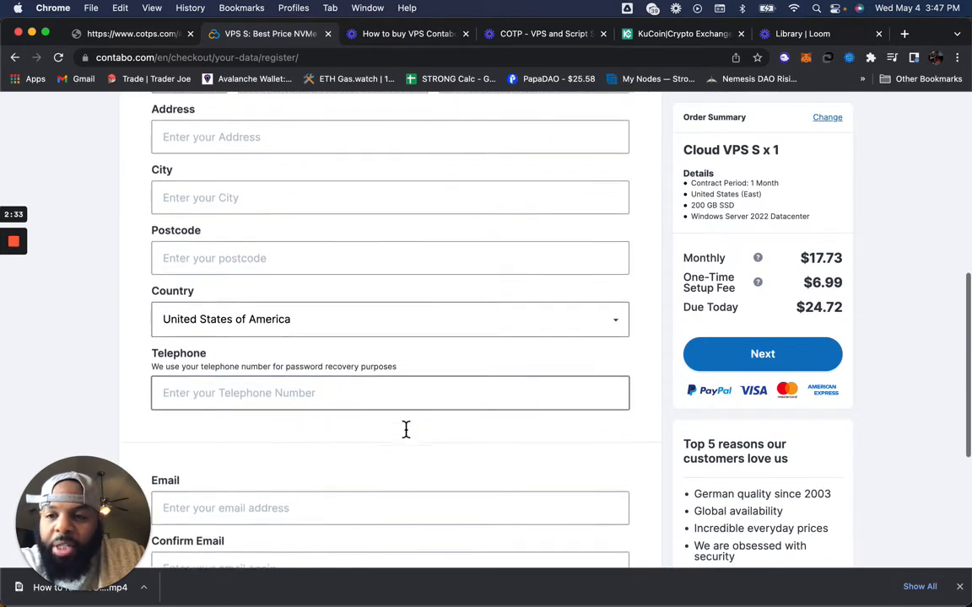
scroll(down, 3)
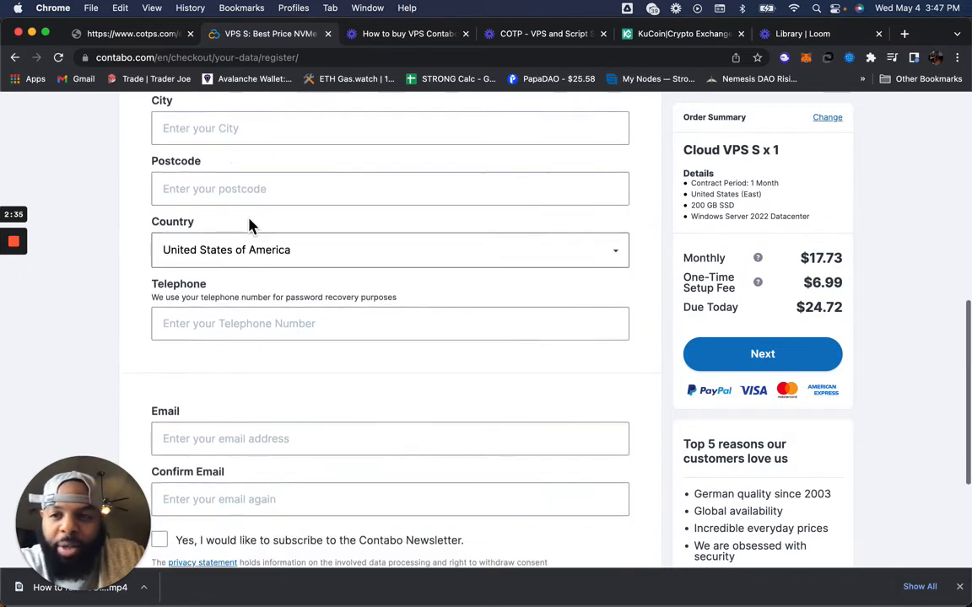
scroll(down, 3)
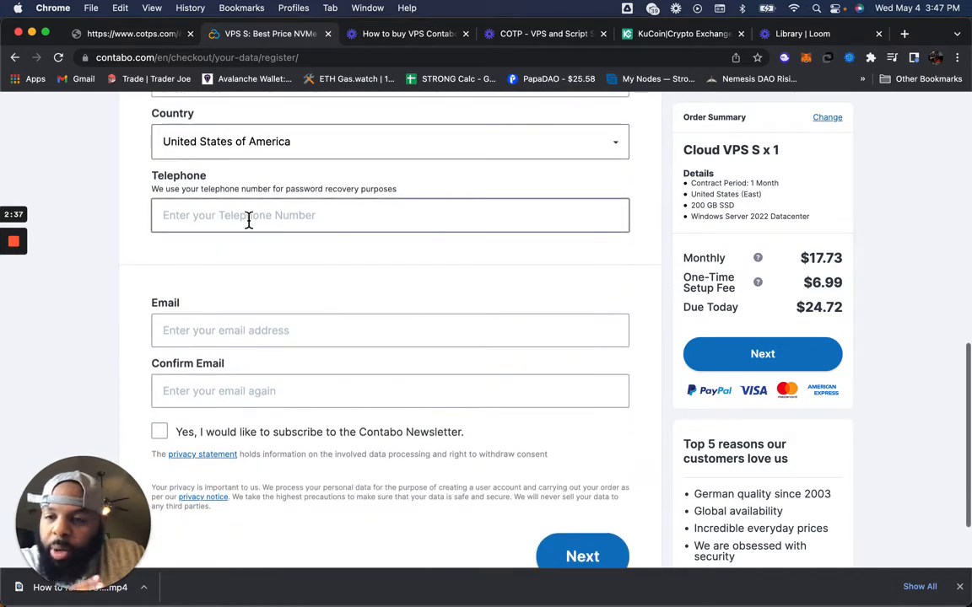
scroll(down, 3)
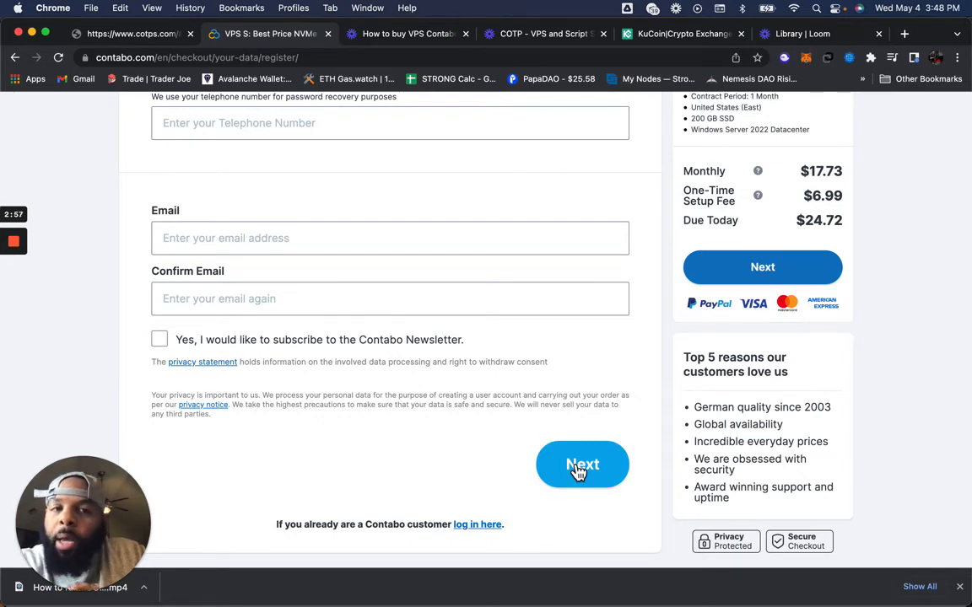
mouse_move(603, 385)
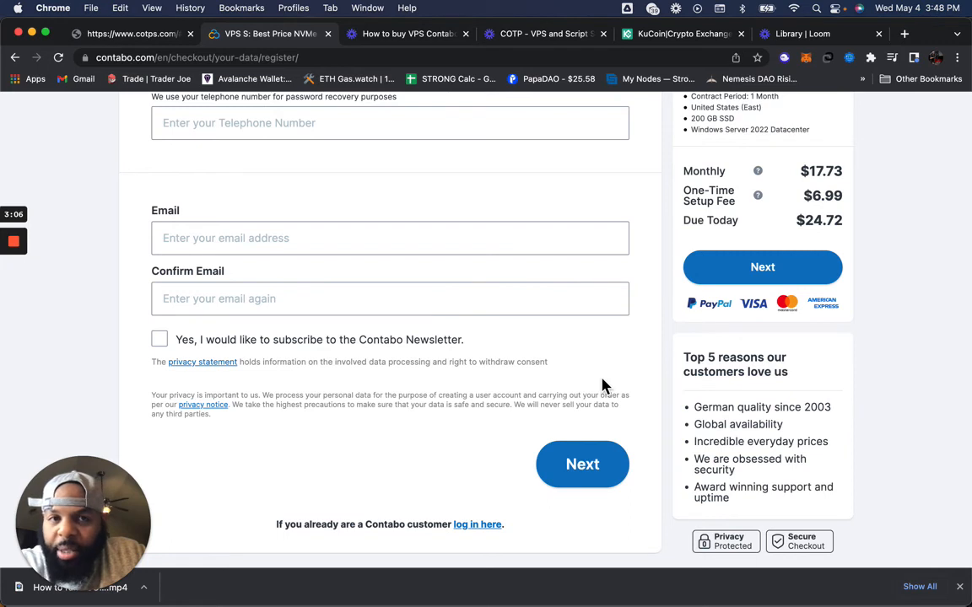
mouse_move(540, 287)
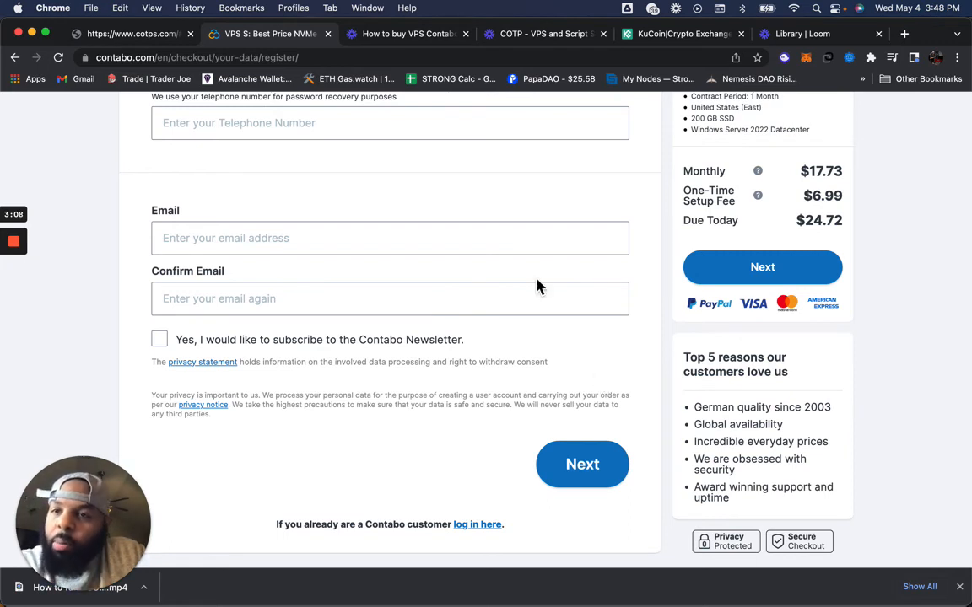